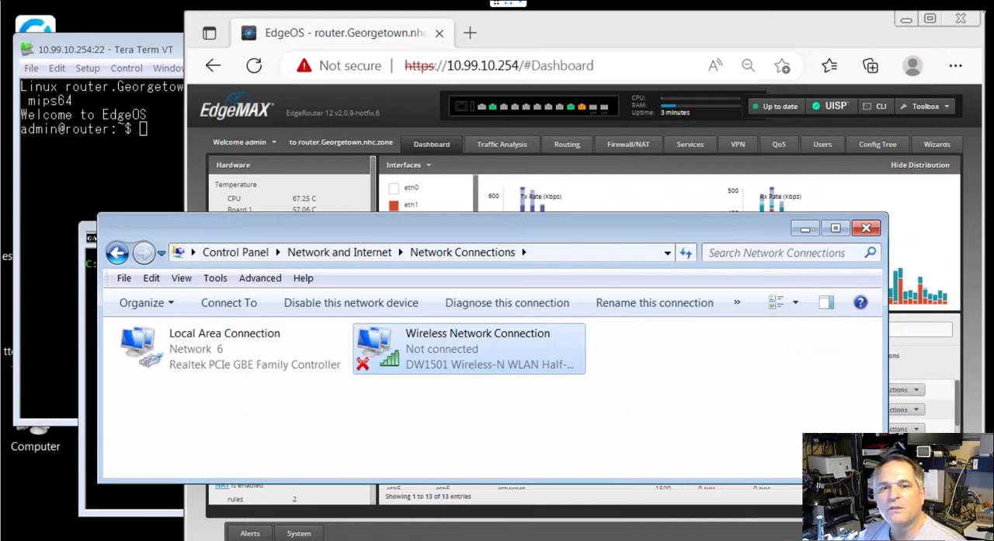
{"action": "mouse_move", "coordinate": [769, 398]}
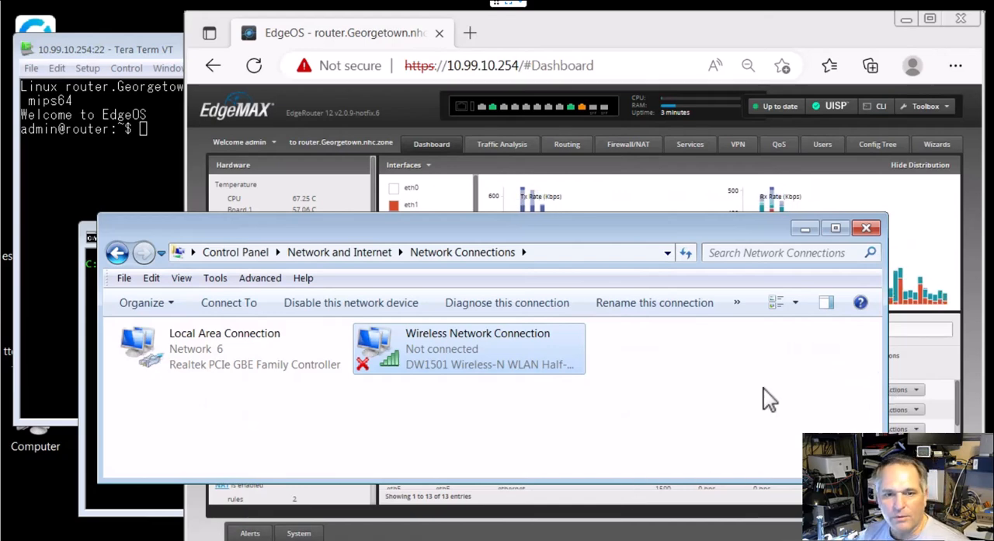
{"action": "mouse_move", "coordinate": [613, 236]}
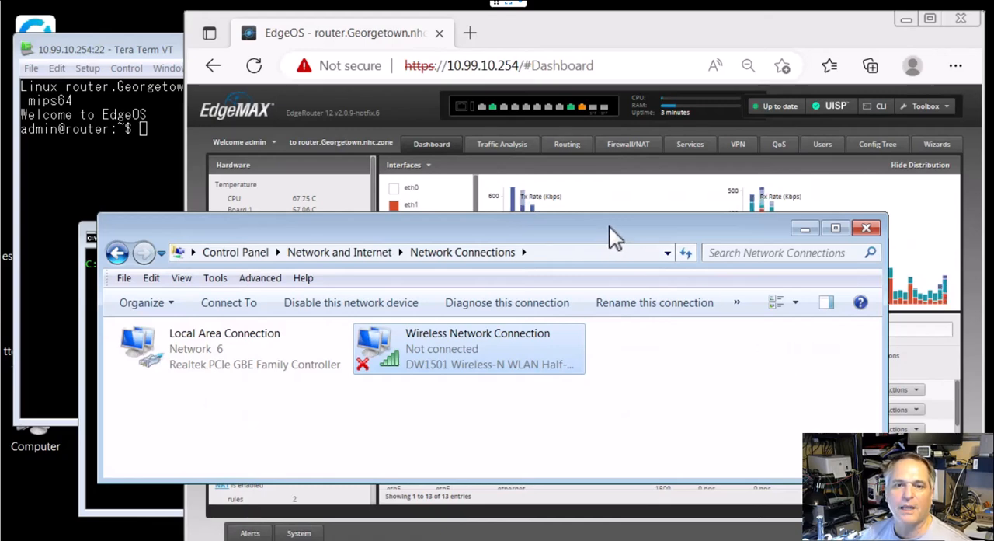
{"action": "mouse_move", "coordinate": [183, 365]}
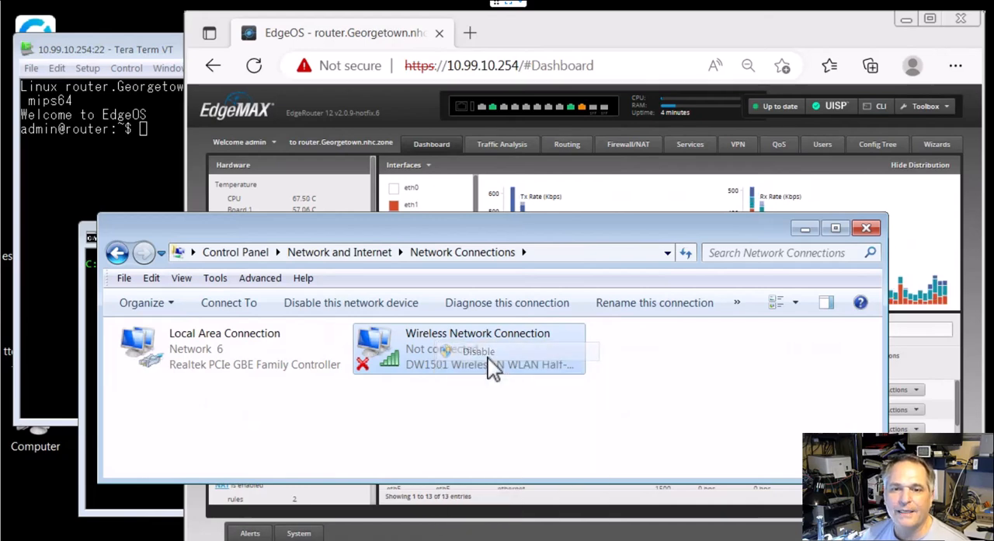
Step: Disable the Wireless Network Connection and close the Network Connections window
{"action": "left_click", "coordinate": [478, 351]}
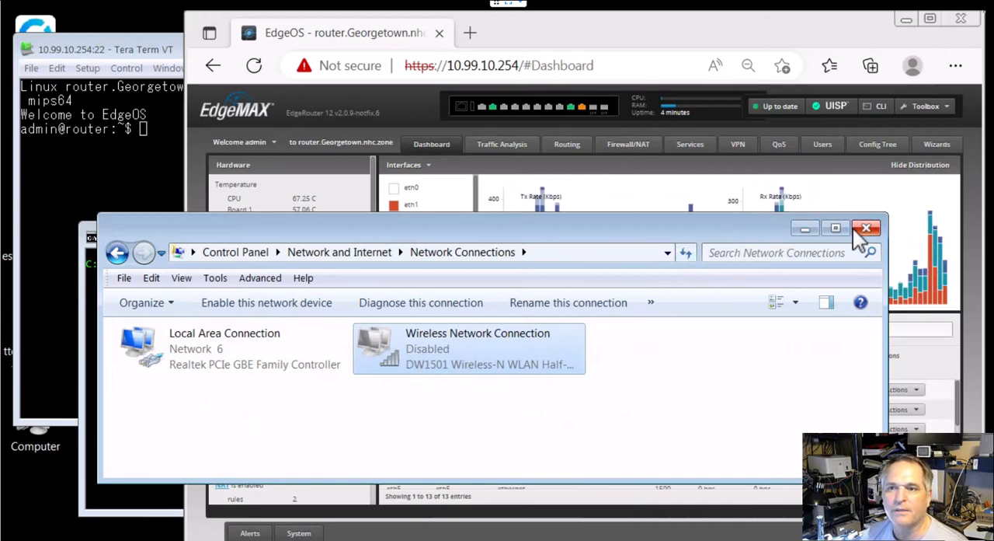
{"action": "left_click", "coordinate": [865, 227]}
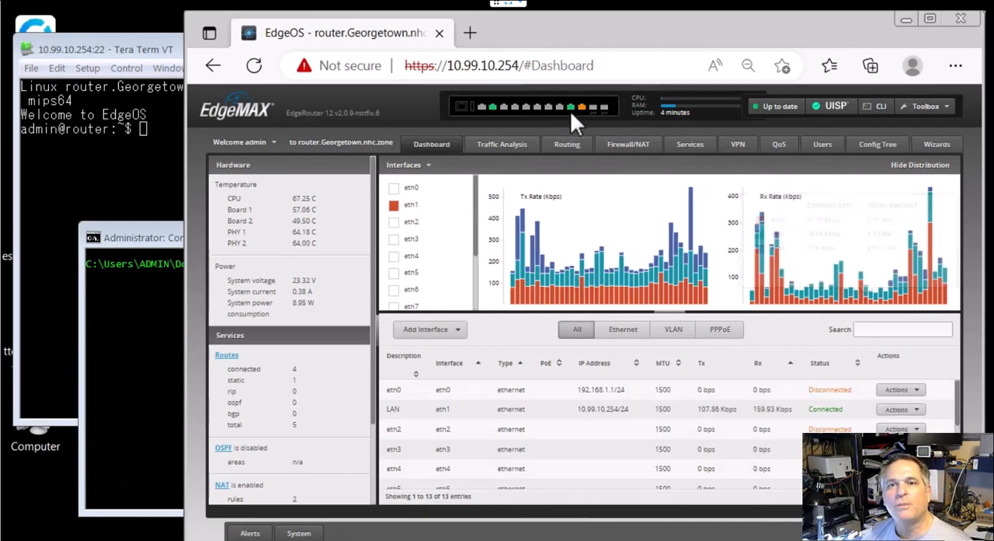
{"action": "mouse_move", "coordinate": [572, 106]}
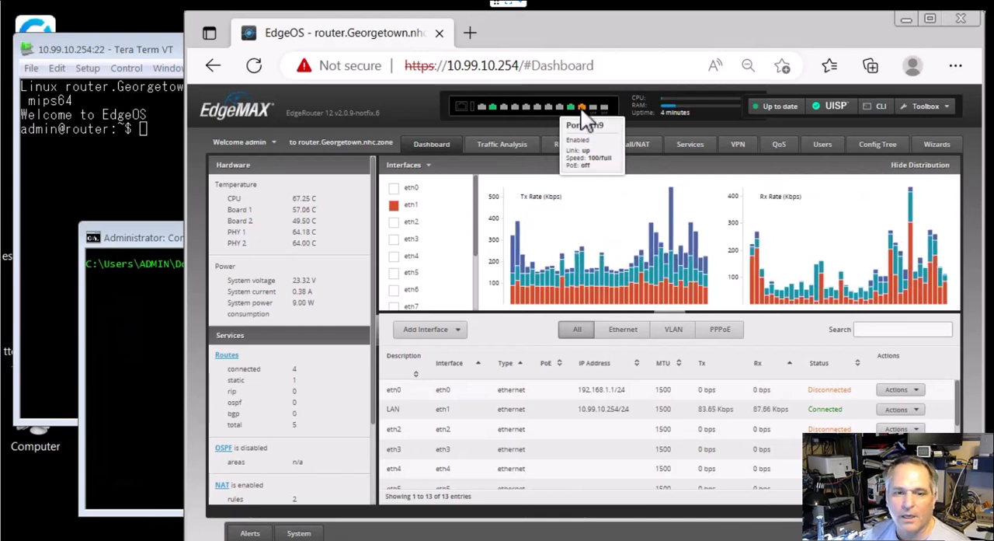
{"action": "mouse_move", "coordinate": [575, 124]}
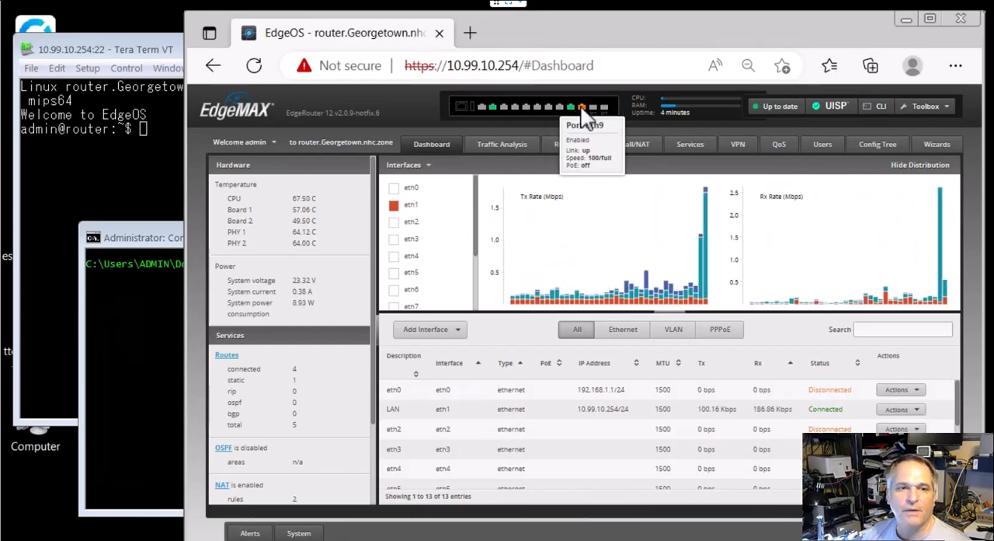
{"action": "mouse_move", "coordinate": [137, 236]}
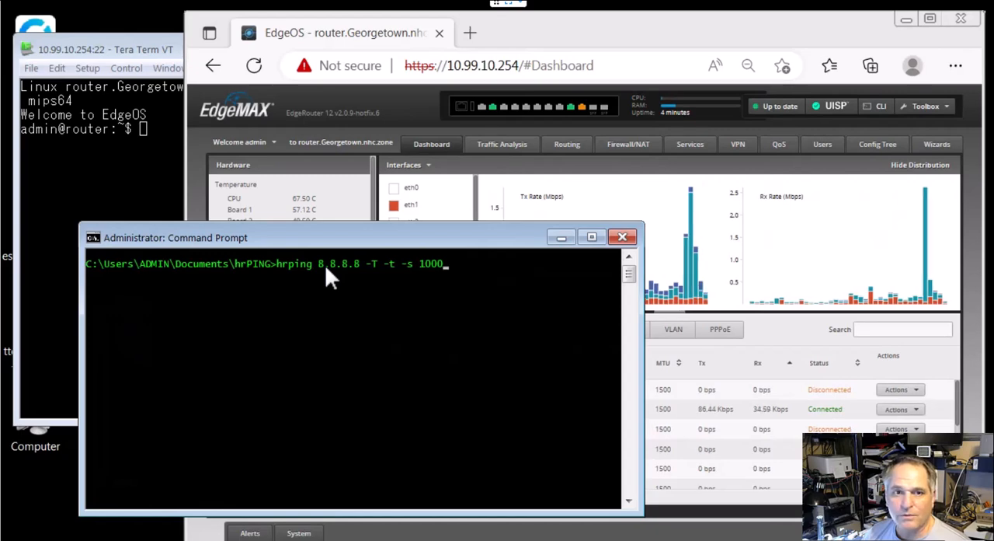
{"action": "mouse_move", "coordinate": [339, 283]}
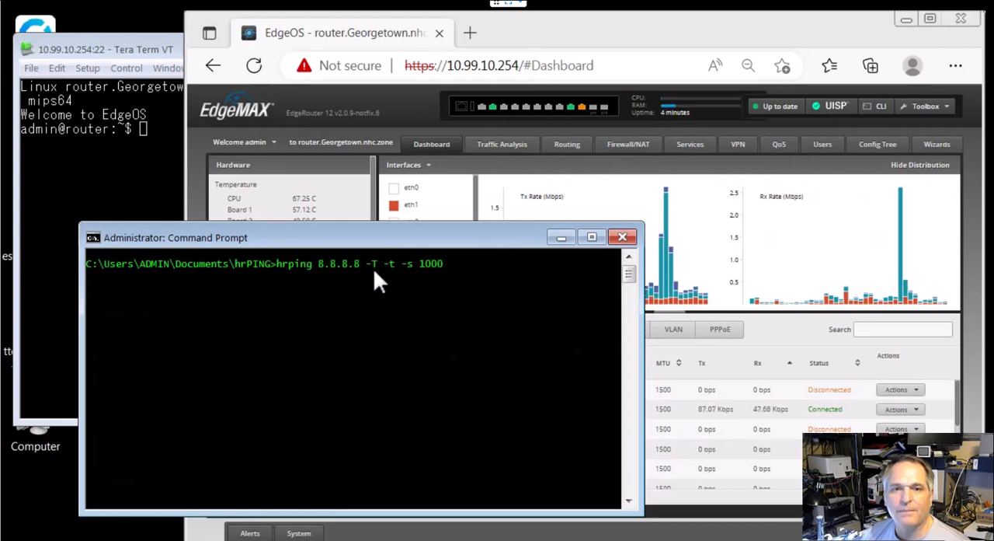
{"action": "mouse_move", "coordinate": [396, 283]}
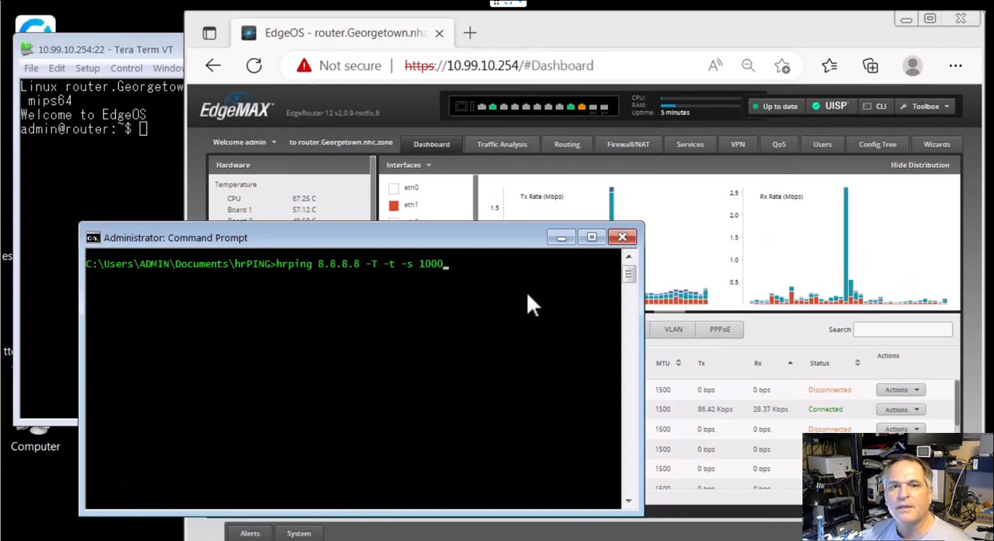
{"action": "mouse_move", "coordinate": [478, 323]}
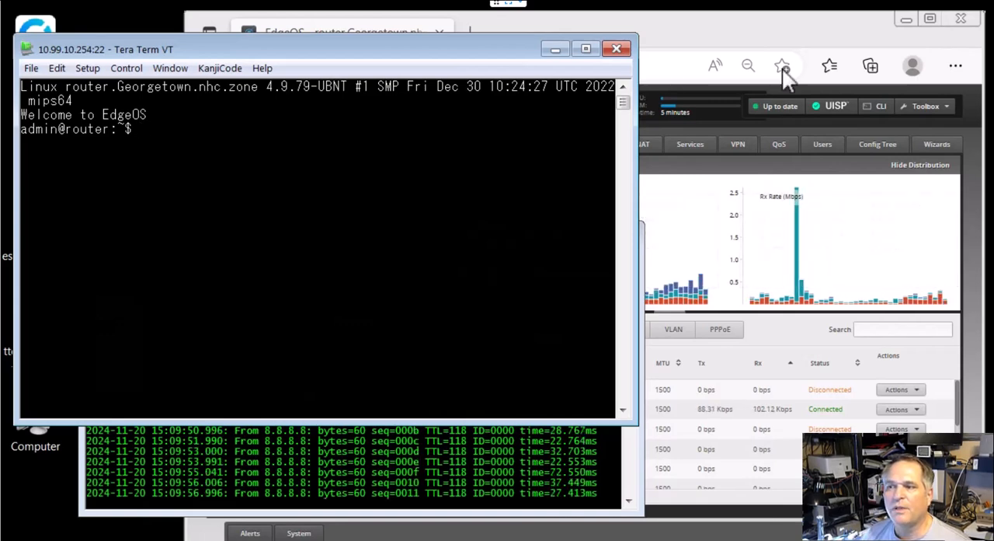
Step: Run 'show load-balance status': eth8 active via 206.210.115.129, eth9 failover via 192.168.254.251
{"action": "type", "text": "show load-balance status"}
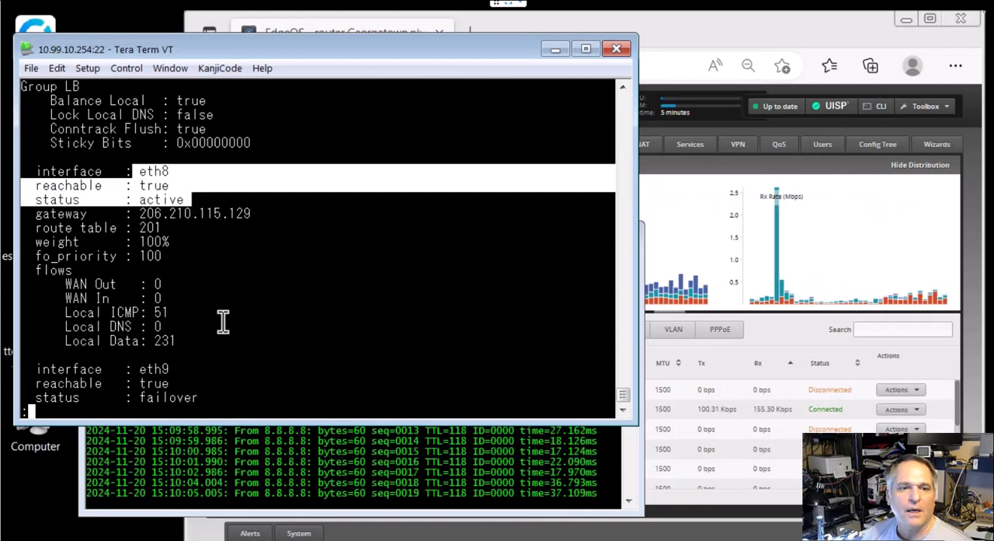
{"action": "scroll", "scroll_direction": "down", "scroll_amount": 3}
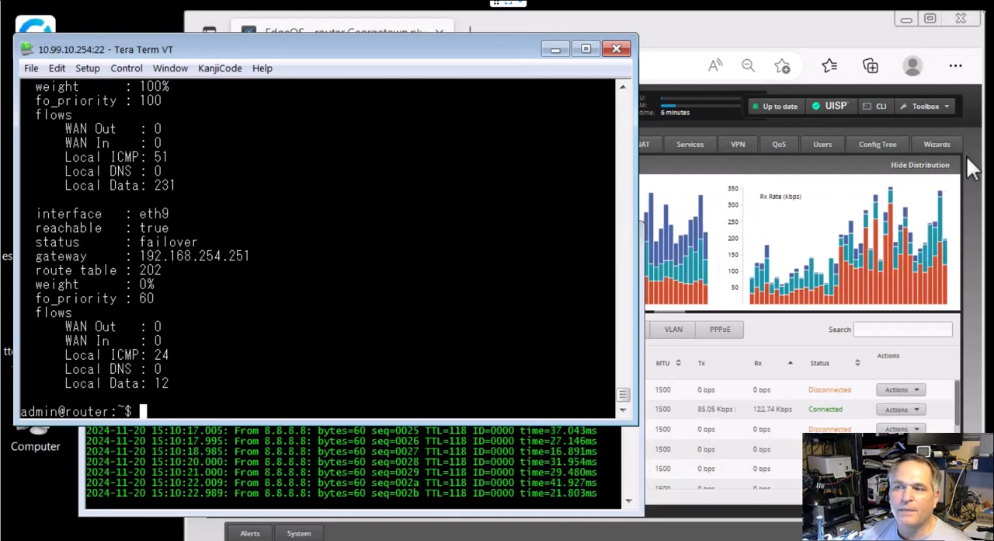
Step: Run 'show ip route' and 'traceroute 8.8.8.8', confirming exit via eth8 gateway 206.210.115.129
{"action": "type", "text": "show ip route"}
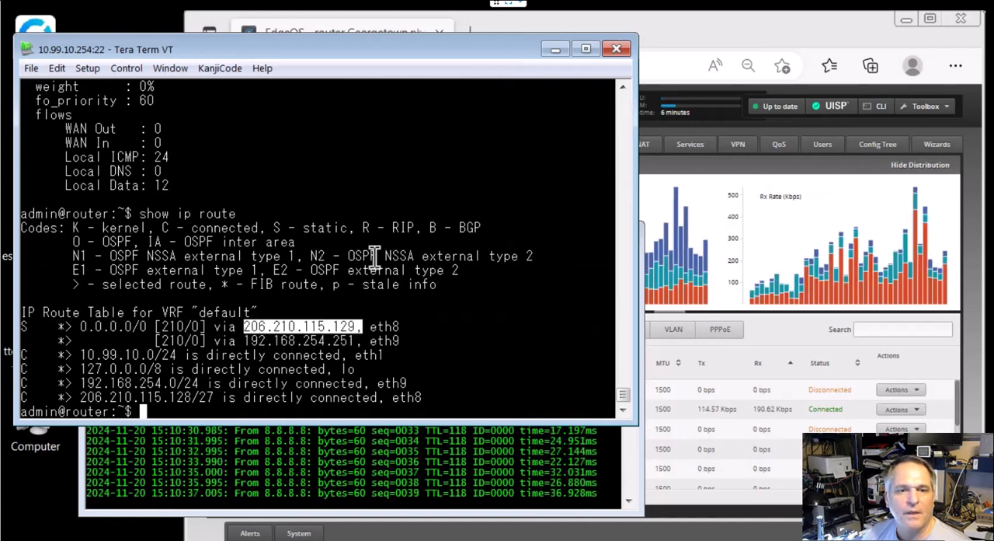
{"action": "type", "text": "t"}
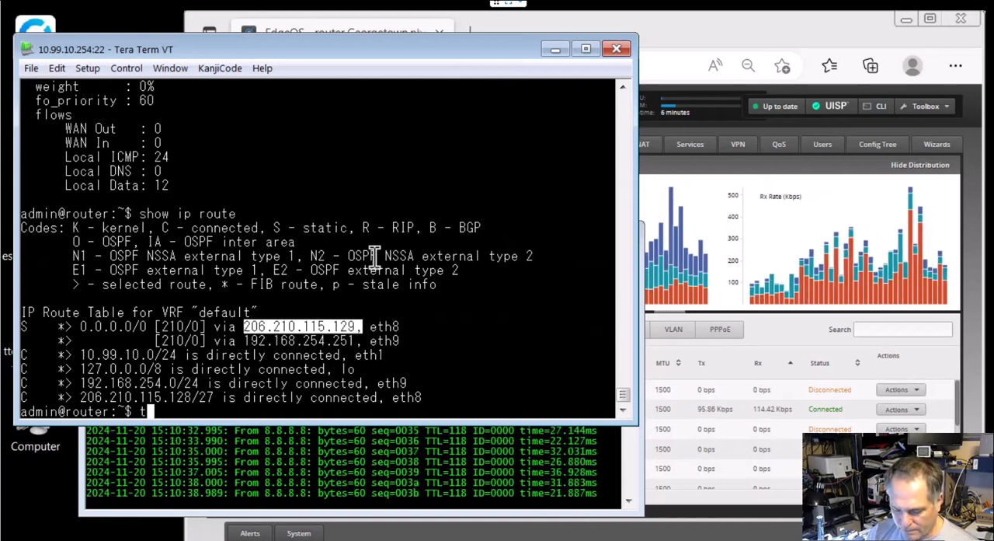
{"action": "type", "text": "raceroute 8.8.8.8"}
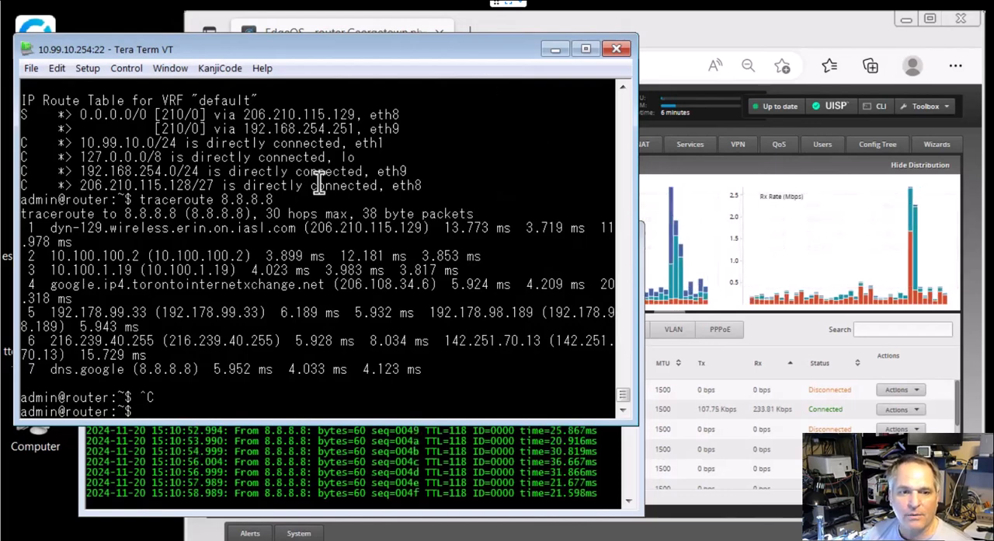
Step: In configure mode, apply 'set interfaces ethernet eth8 disable' and commit it
{"action": "type", "text": "conf"}
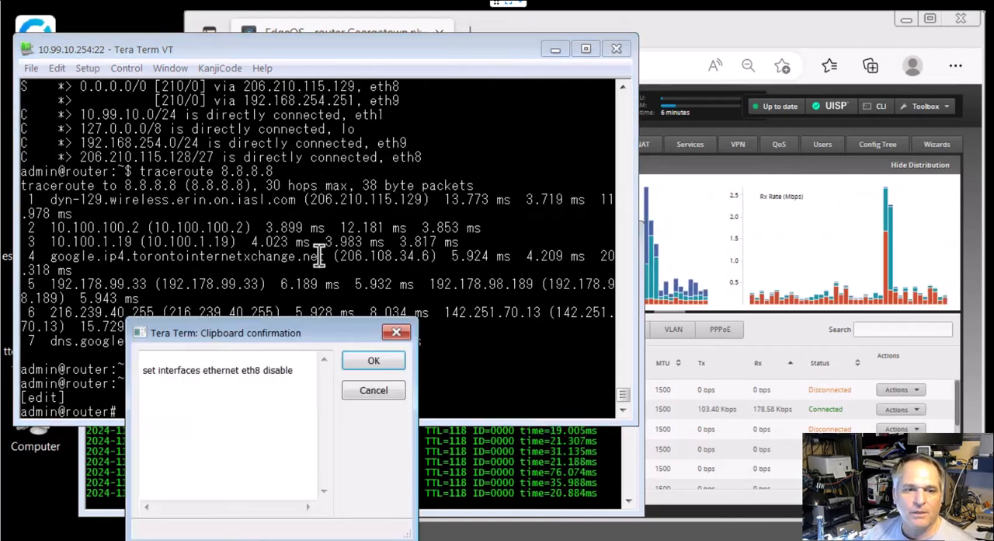
{"action": "left_click", "coordinate": [373, 361]}
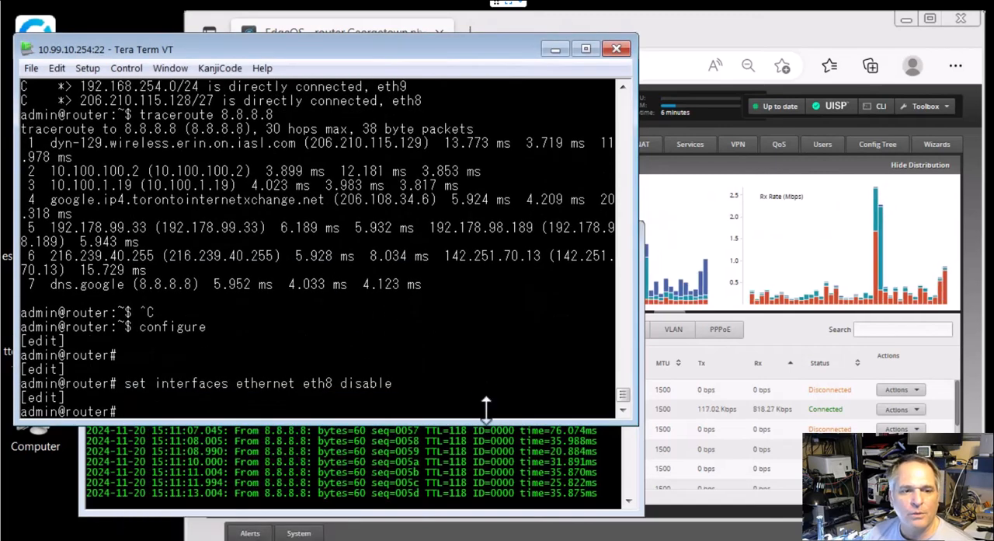
{"action": "type", "text": "co"}
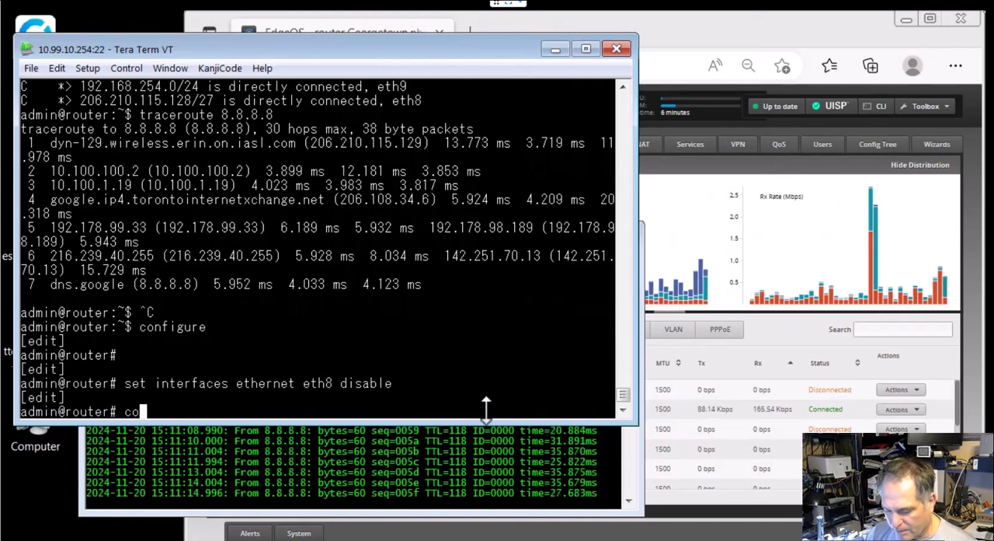
{"action": "type", "text": "commit"}
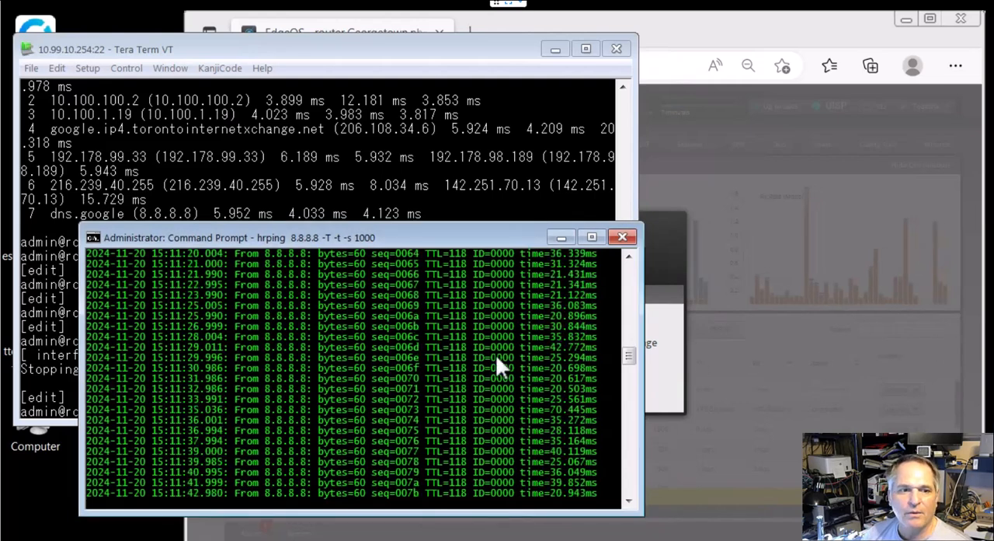
Step: Stop hrping to 8.8.8.8; summary shows 124 sent, 124 received, 0% loss
{"action": "key", "text": "ctrl+c"}
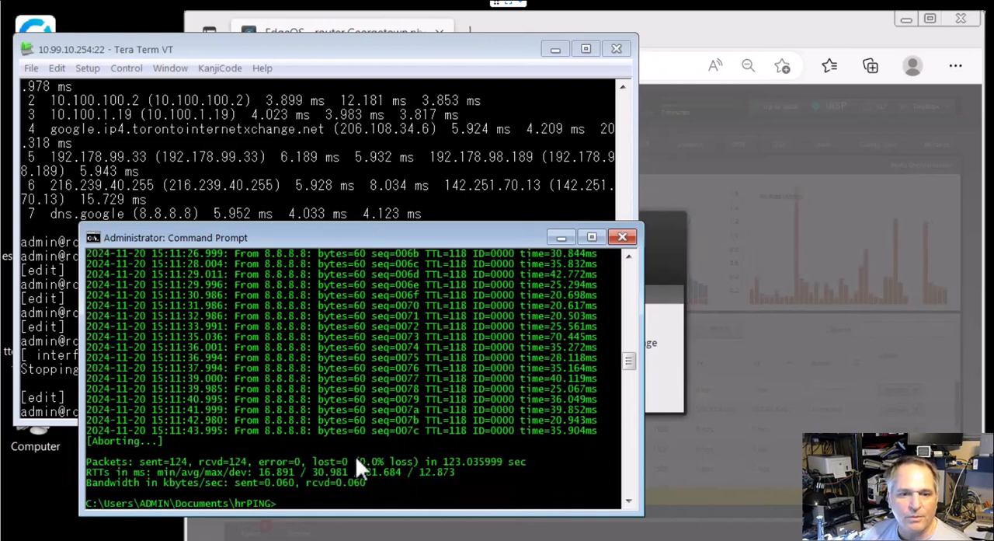
{"action": "mouse_move", "coordinate": [345, 474]}
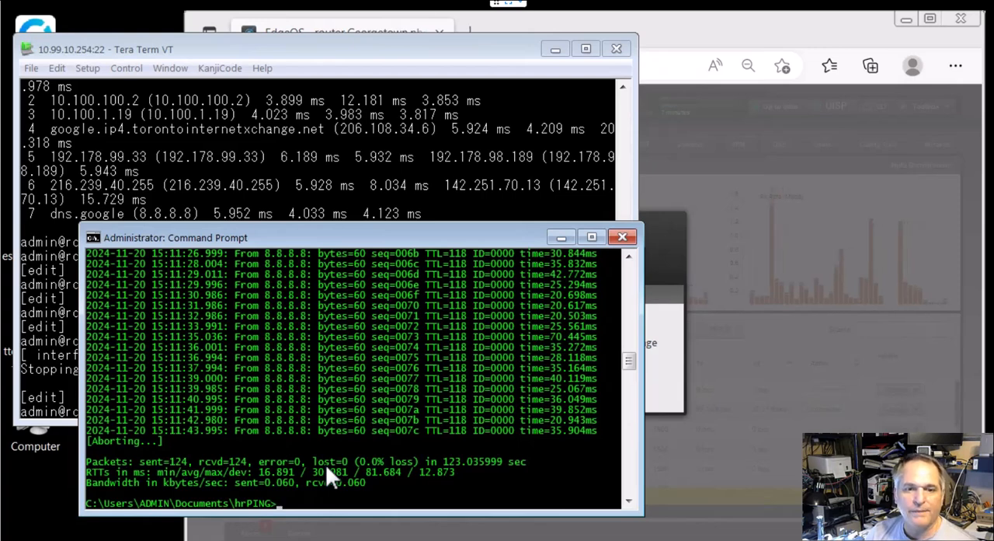
{"action": "mouse_move", "coordinate": [317, 168]}
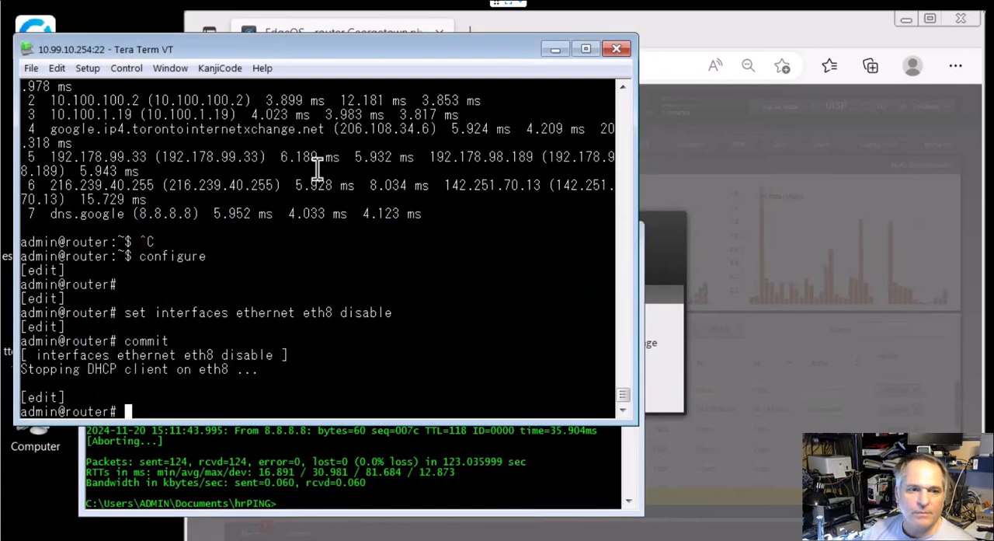
Step: Save the configuration and exit configure mode back to the router shell
{"action": "type", "text": "e"}
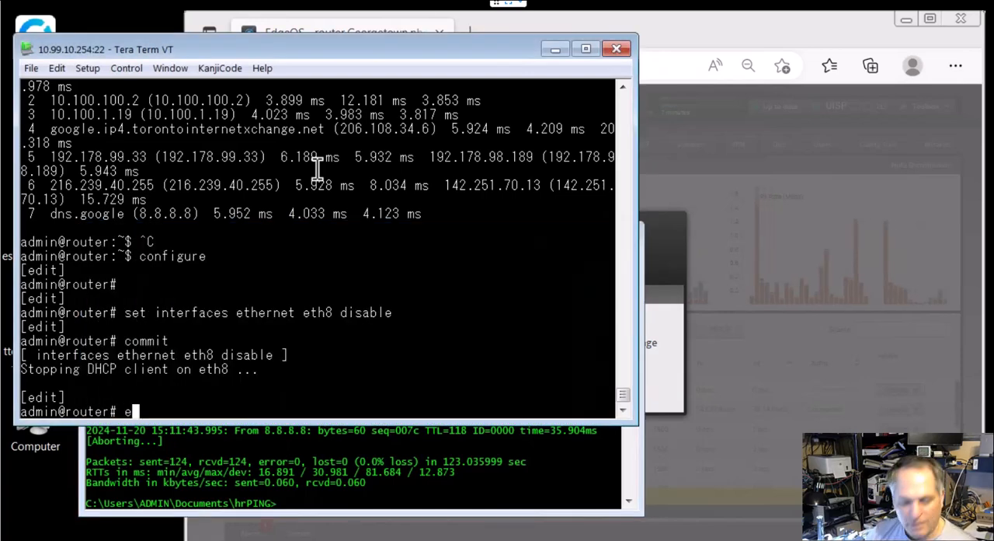
{"action": "type", "text": "xit"}
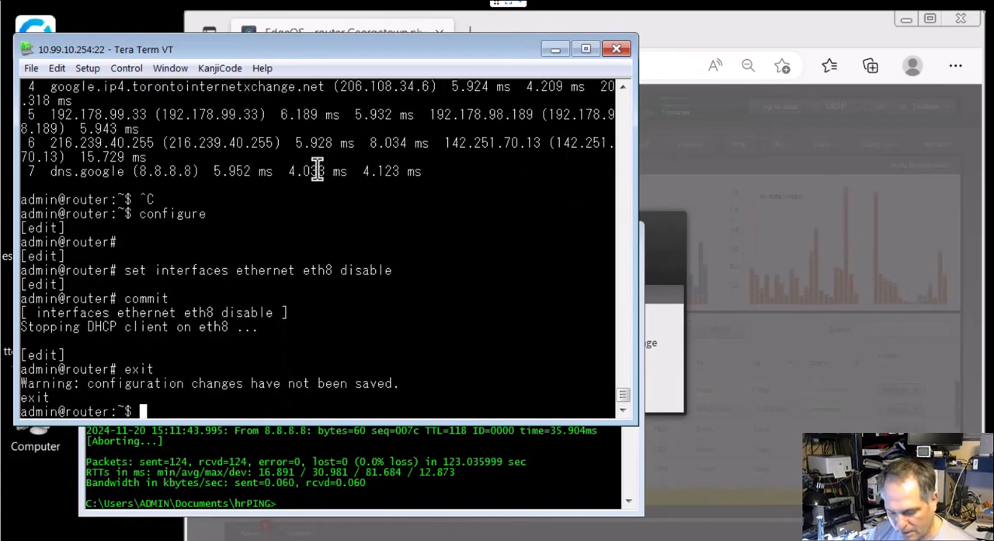
{"action": "type", "text": "save"}
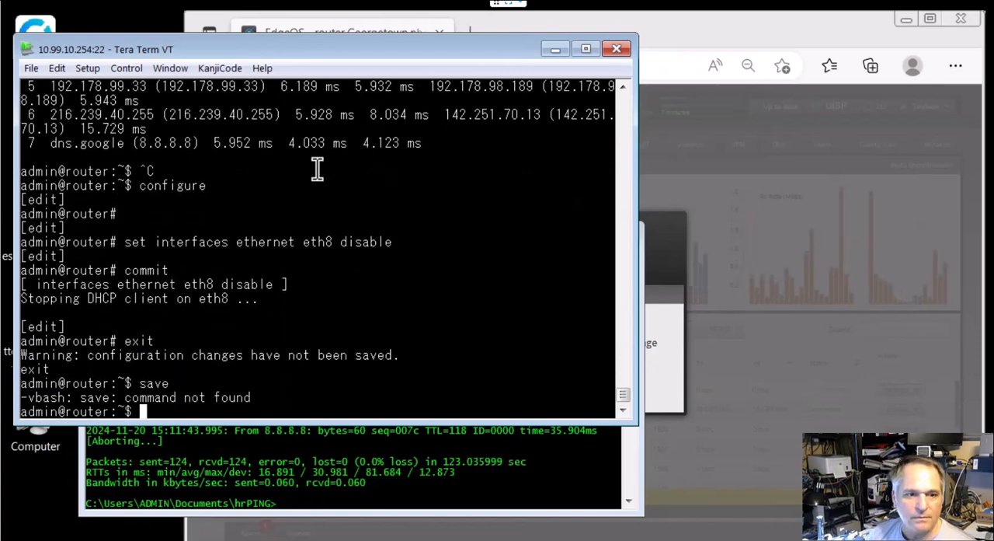
{"action": "key", "text": "Return"}
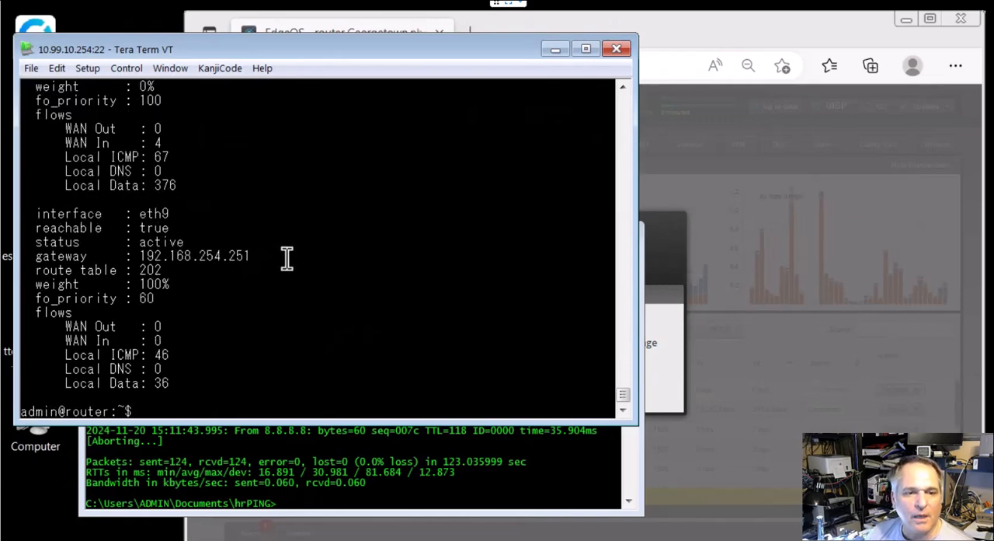
Step: Run 'show ip route' and 'traceroute 8.8.8.8', confirming the default route via 192.168.254.251 on eth9
{"action": "type", "text": "show ip route"}
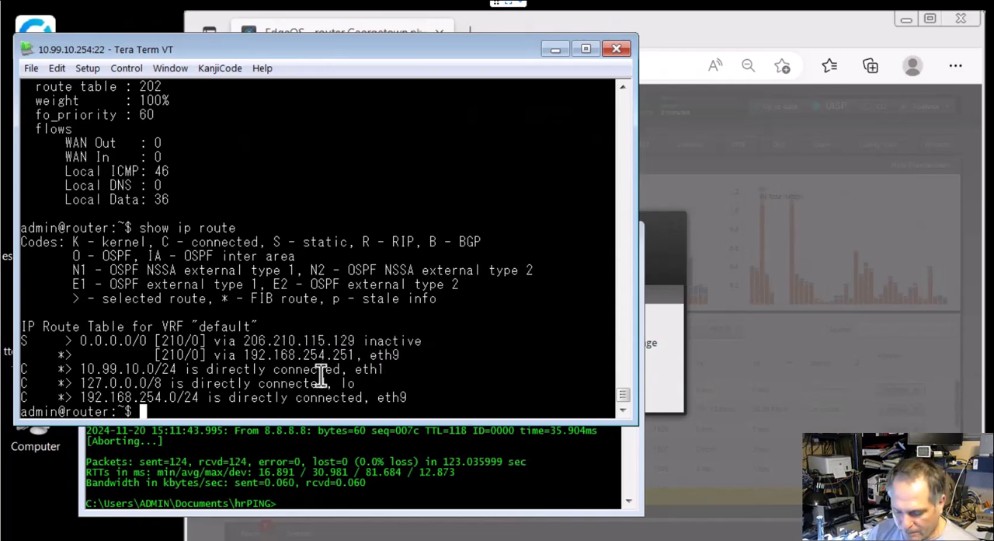
{"action": "type", "text": "traceroute 8.8.8.8"}
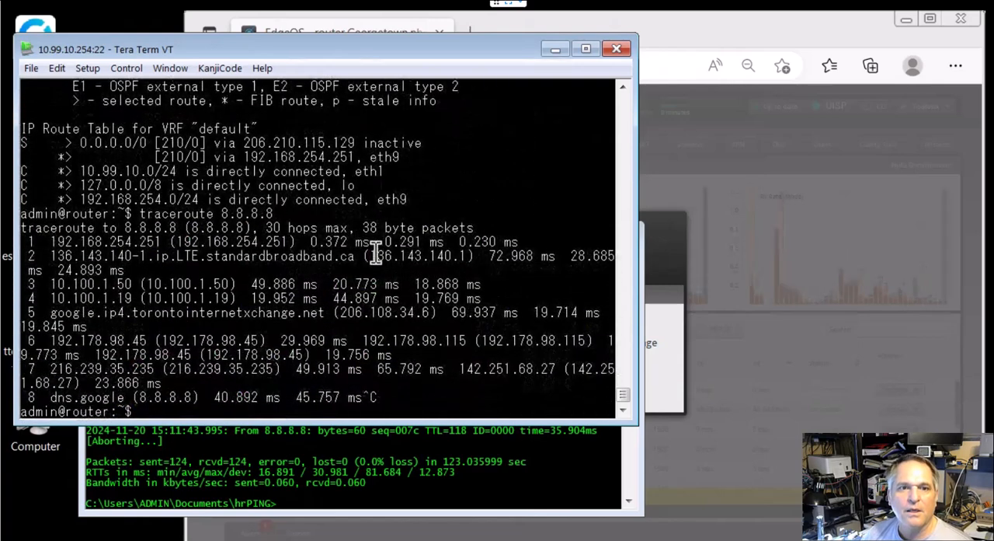
{"action": "double_click", "coordinate": [218, 243]}
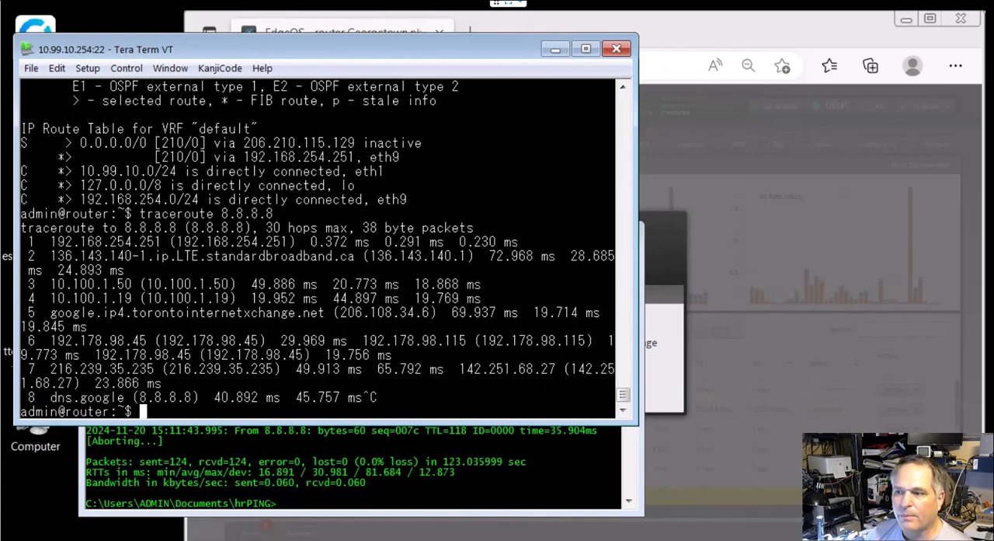
{"action": "mouse_move", "coordinate": [309, 267]}
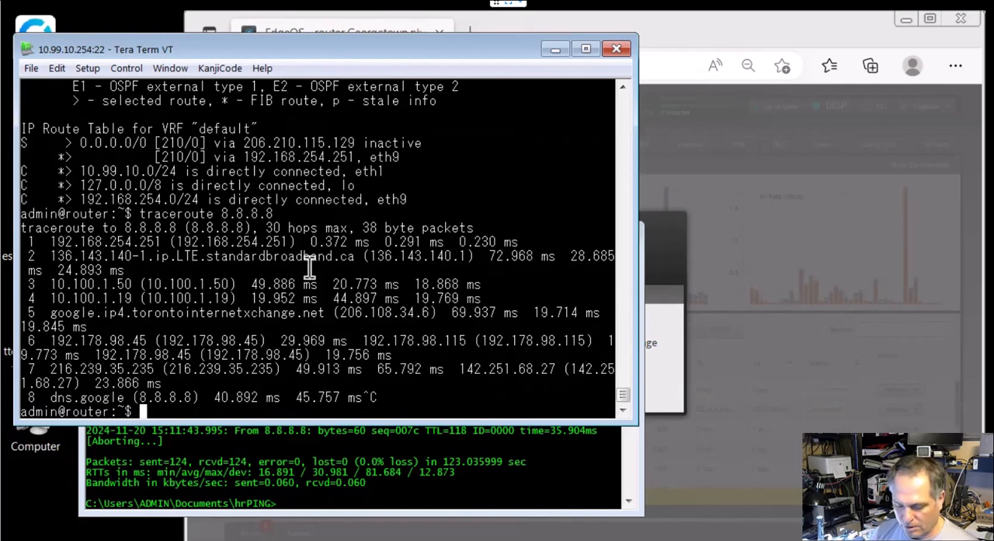
Step: In configure mode, apply 'delete interfaces ethernet eth8 disable', commit and save to config.boot
{"action": "type", "text": "configure"}
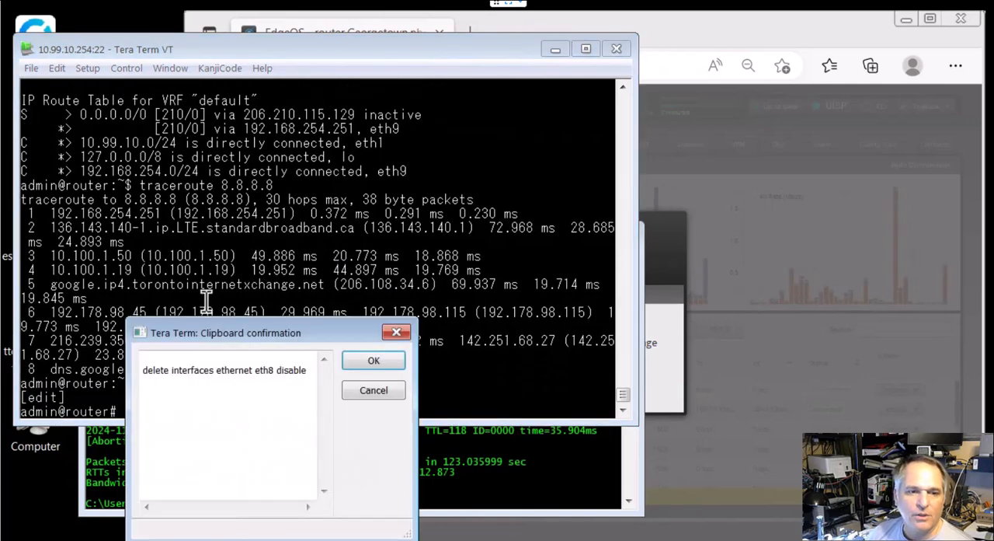
{"action": "left_click", "coordinate": [372, 360]}
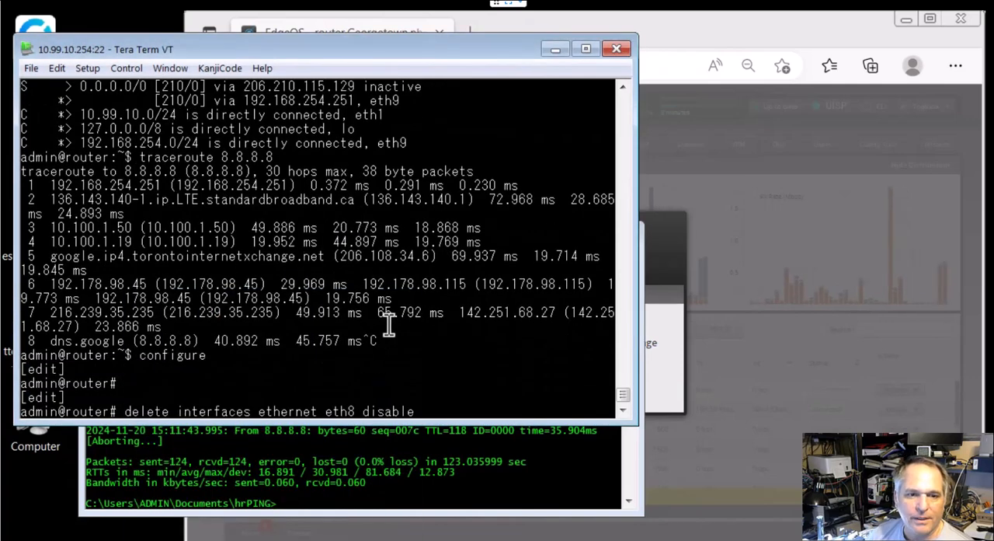
{"action": "mouse_move", "coordinate": [385, 367]}
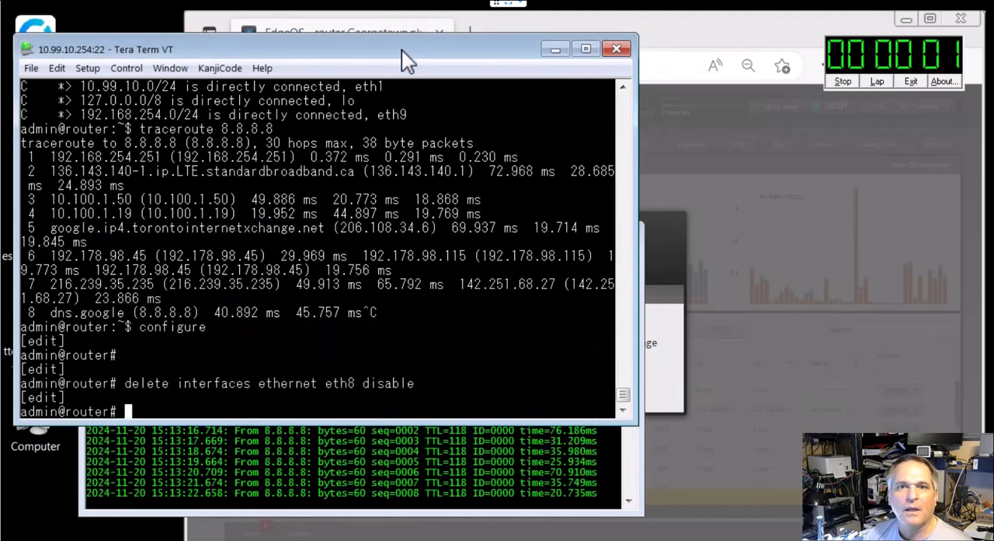
{"action": "type", "text": "commit"}
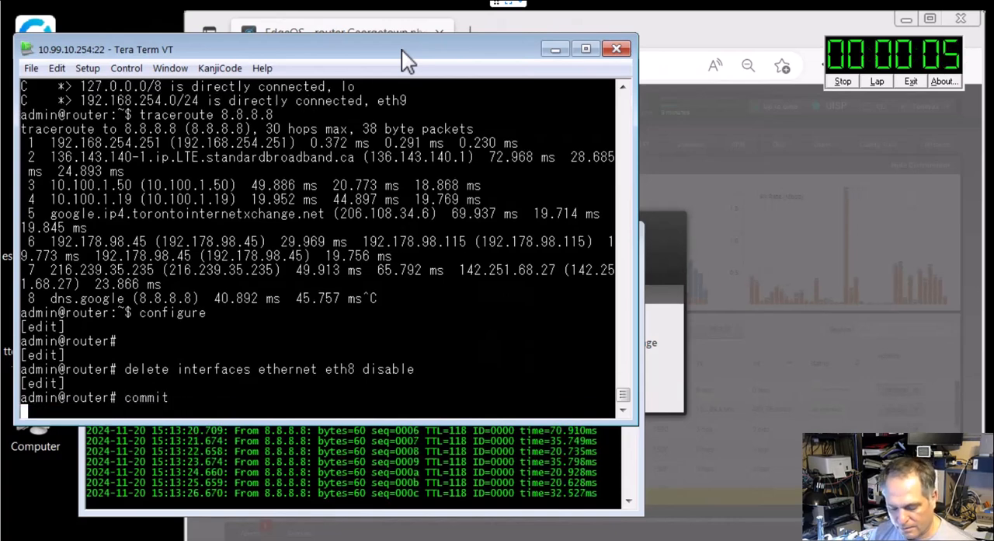
{"action": "type", "text": "save"}
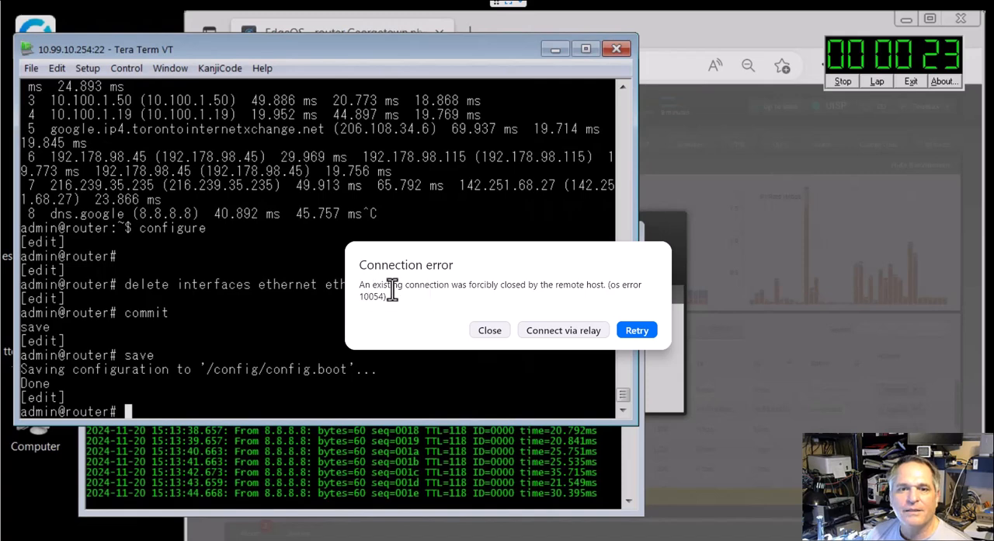
{"action": "mouse_move", "coordinate": [543, 300]}
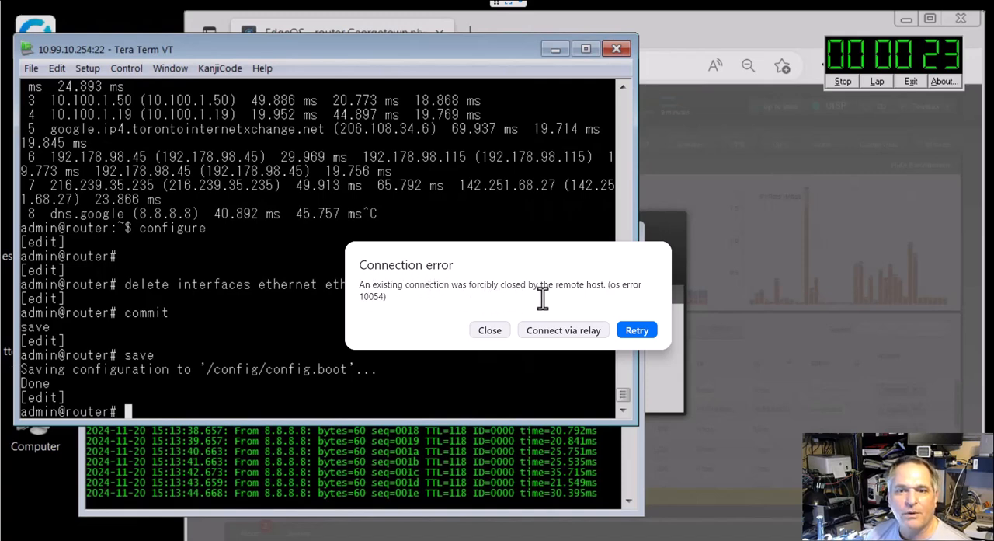
{"action": "mouse_move", "coordinate": [637, 330]}
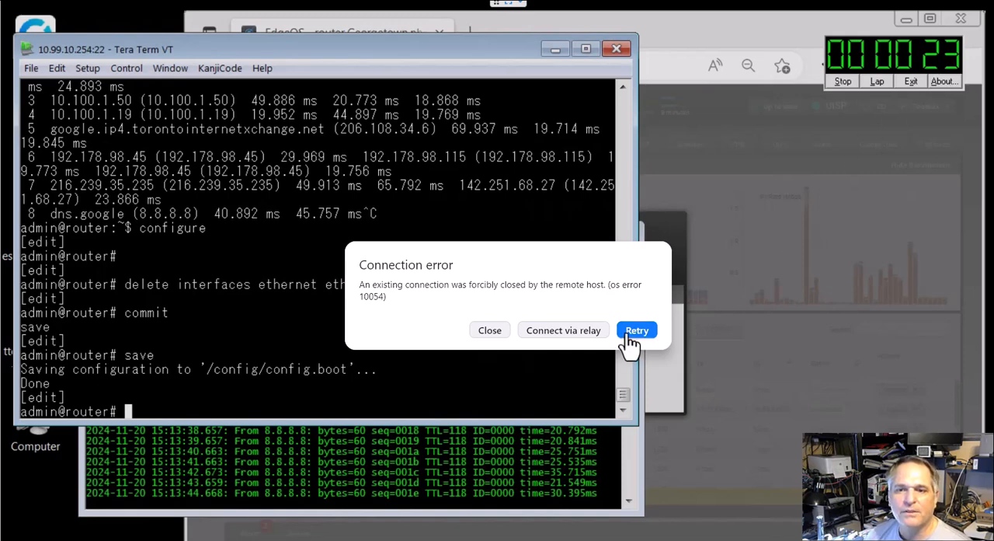
Step: Retry the dropped remote session and acknowledge the offline login error
{"action": "left_click", "coordinate": [637, 329]}
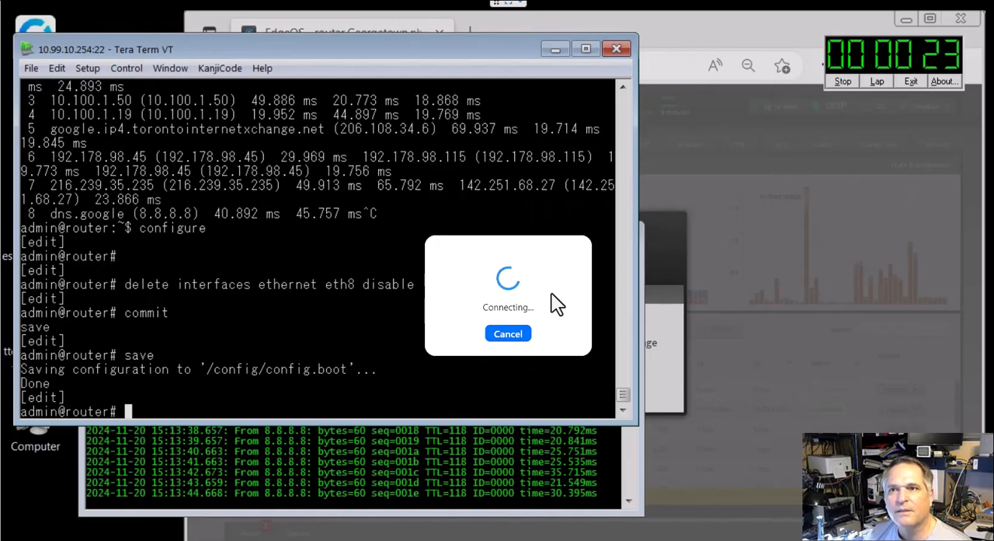
{"action": "mouse_move", "coordinate": [876, 124]}
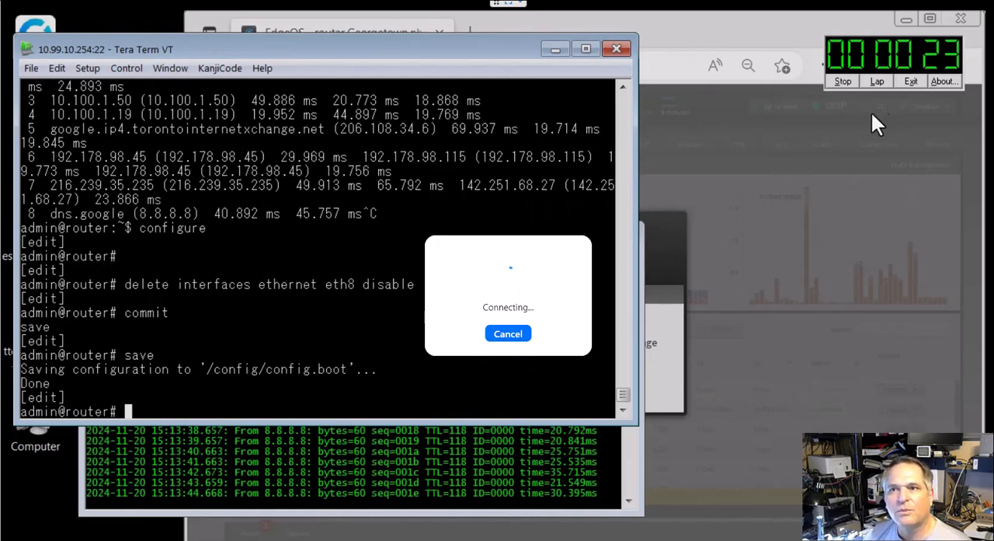
{"action": "mouse_move", "coordinate": [500, 490]}
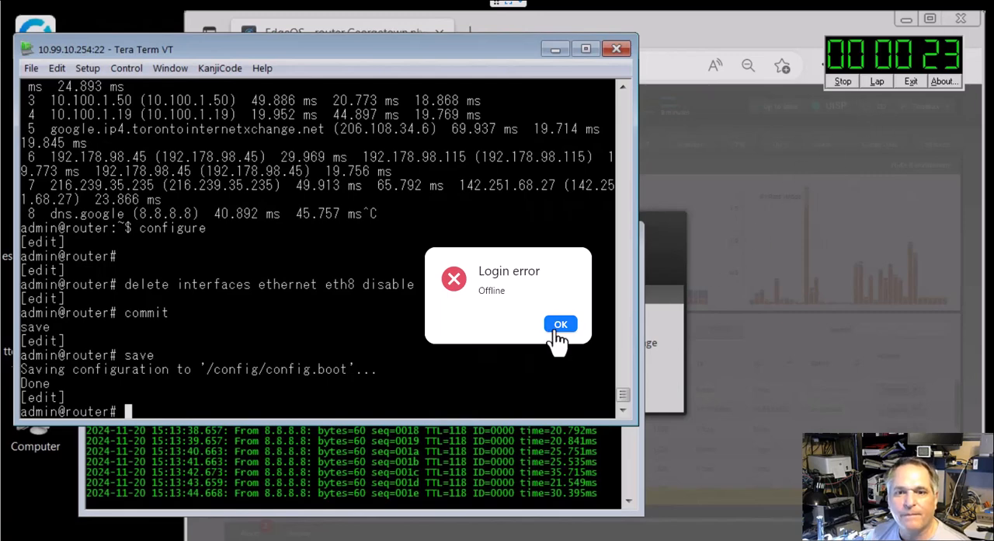
{"action": "left_click", "coordinate": [561, 323]}
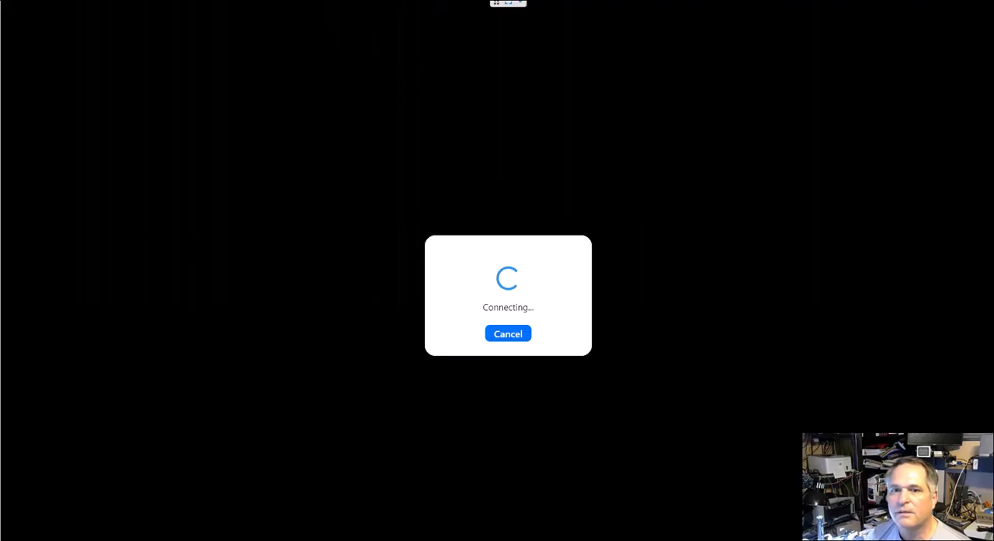
{"action": "mouse_move", "coordinate": [816, 239]}
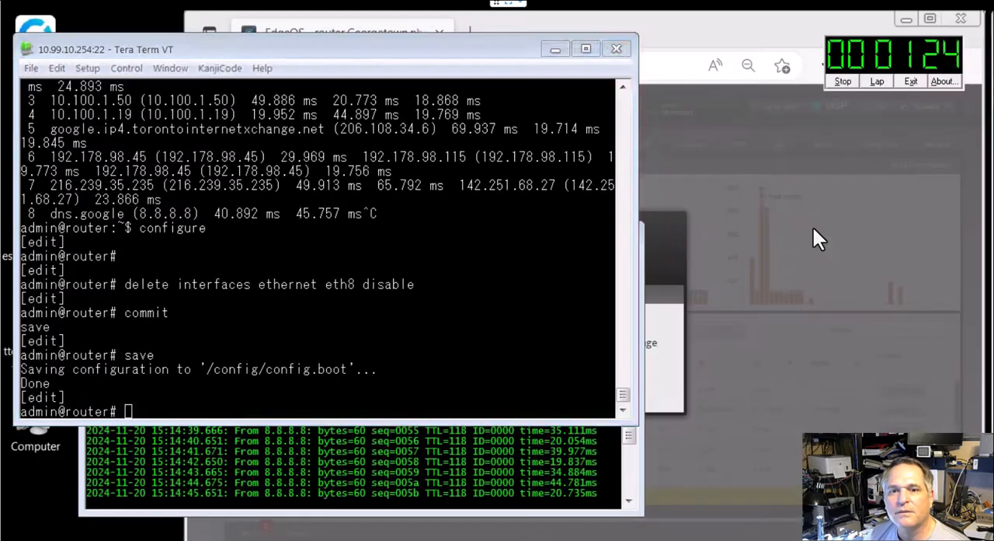
{"action": "mouse_move", "coordinate": [823, 131]}
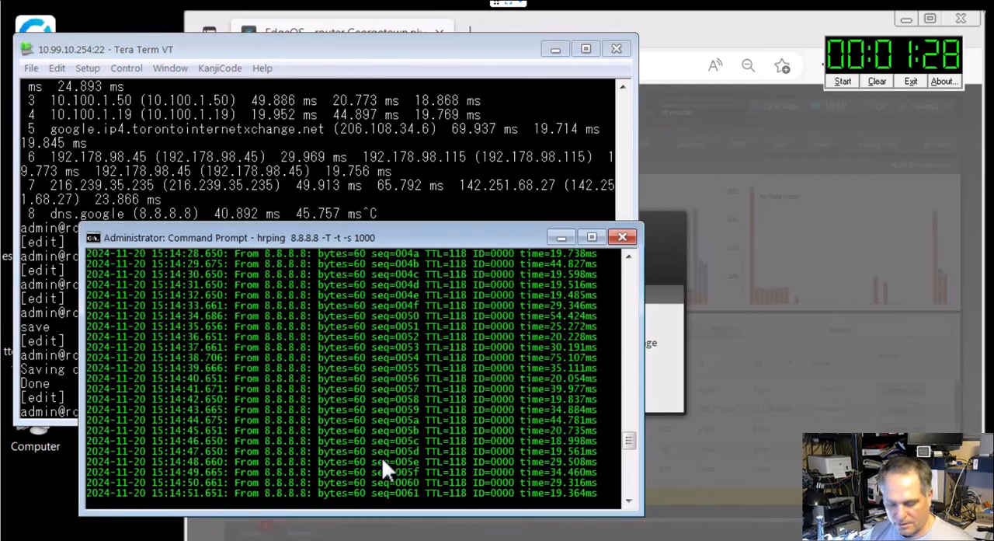
Step: Stop hrping to 8.8.8.8; summary shows 98 sent, 98 received, 0% loss
{"action": "key", "text": "ctrl+c"}
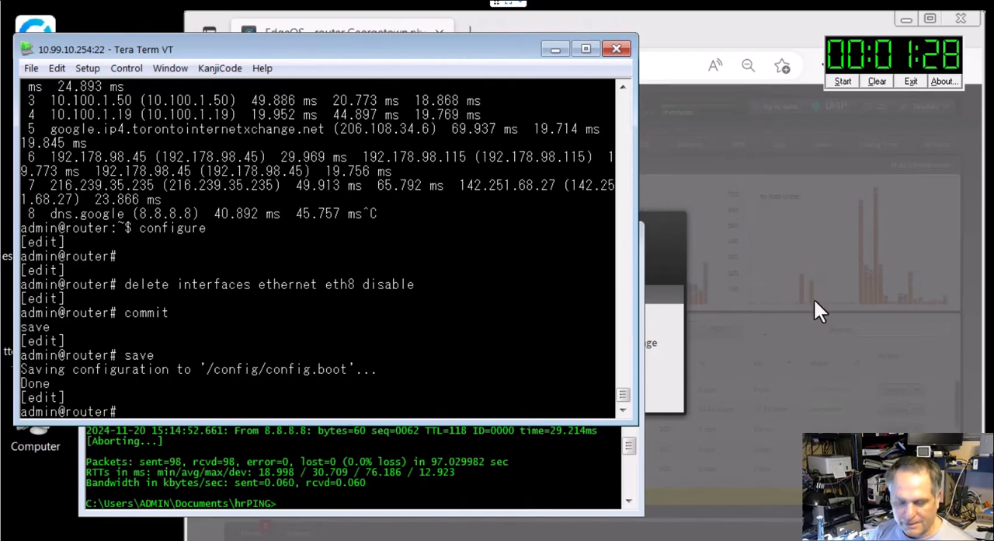
Step: Save, then run 'show load-balance status' showing eth8 active and eth9 failover
{"action": "type", "text": "show load-balance status"}
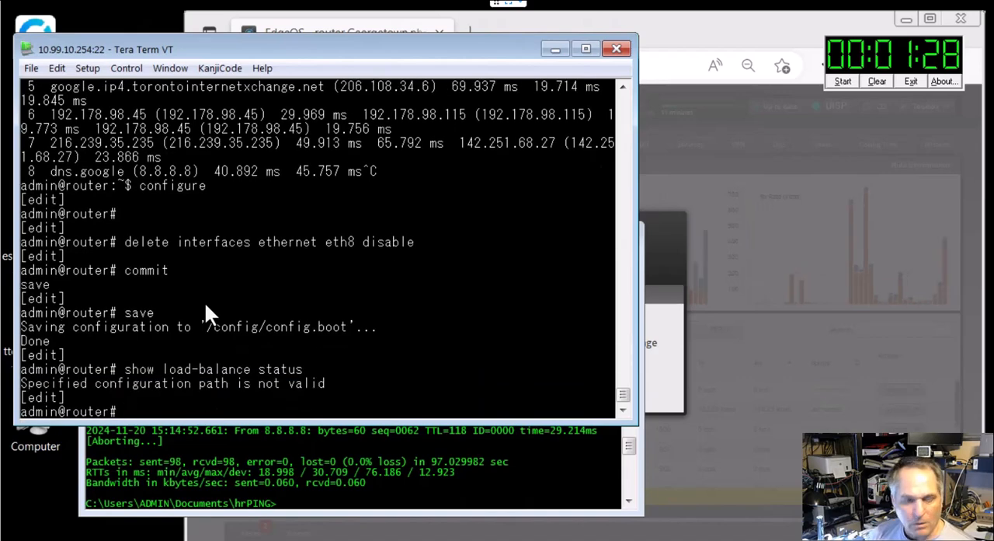
{"action": "type", "text": "save"}
{"action": "type", "text": "exit"}
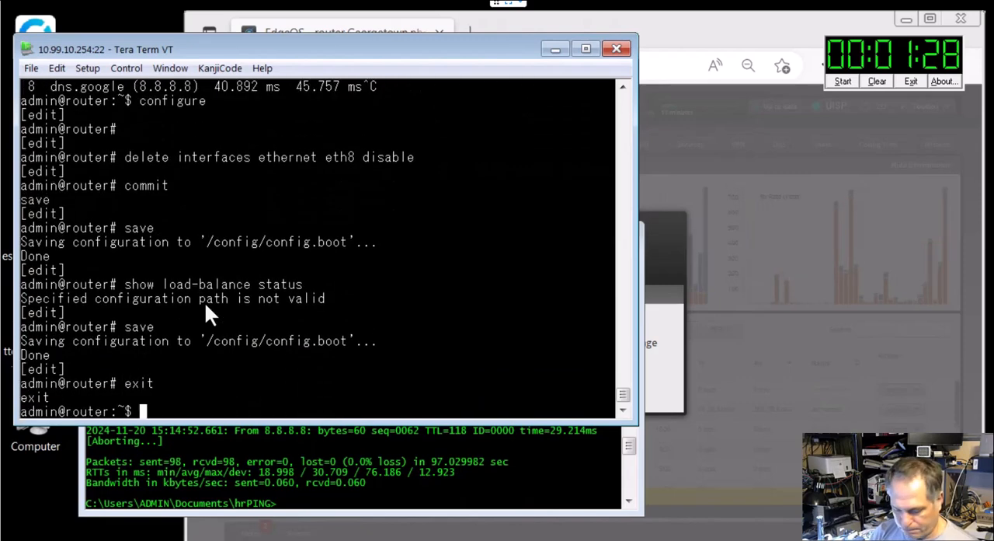
{"action": "type", "text": "show load-balance"}
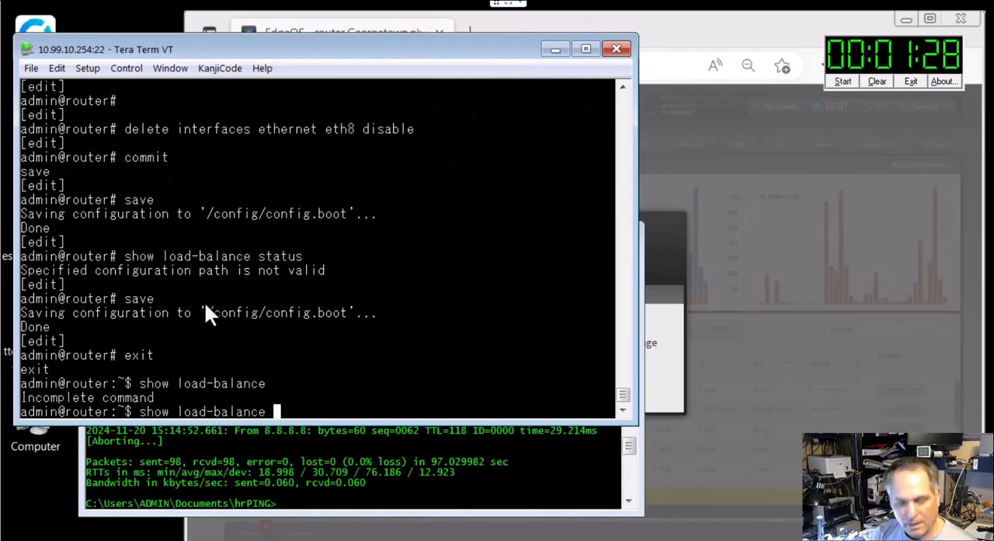
{"action": "type", "text": "status"}
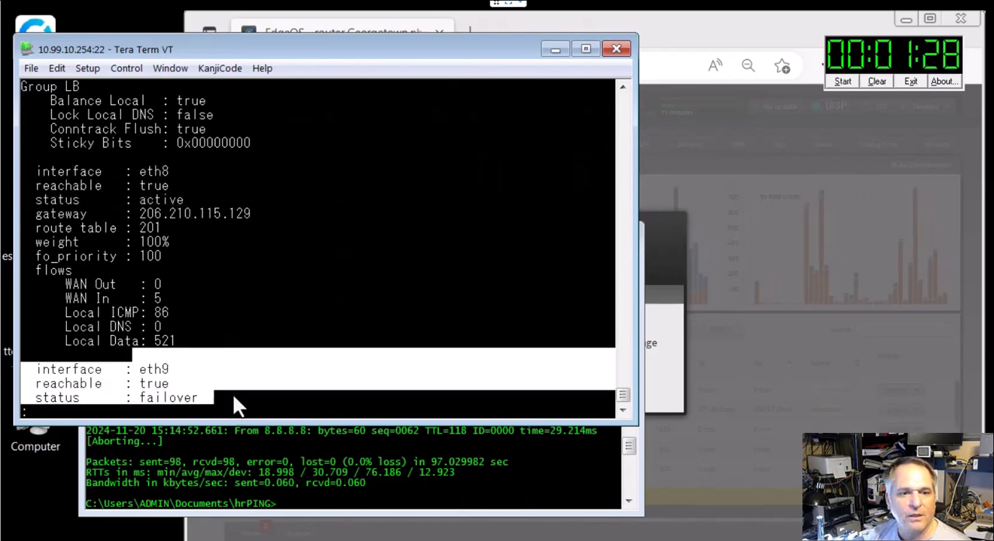
{"action": "mouse_move", "coordinate": [311, 320]}
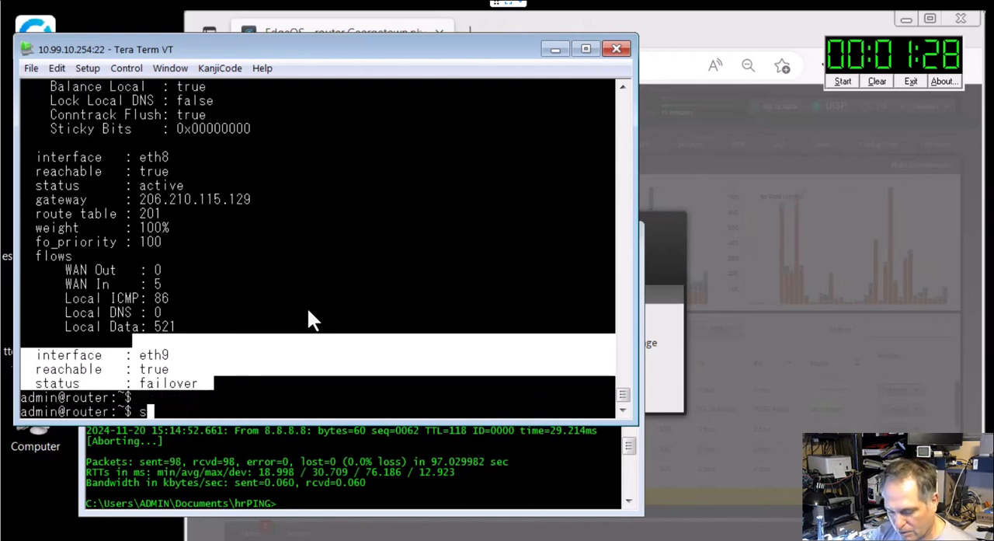
Step: Run 'show ip route' confirming the default route is back on eth8
{"action": "type", "text": "show ip route"}
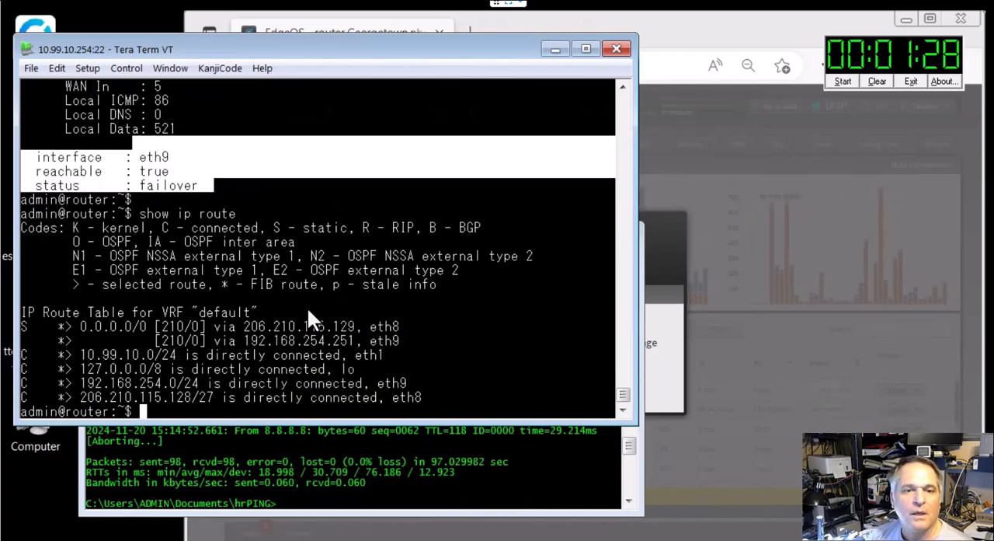
{"action": "mouse_move", "coordinate": [334, 342]}
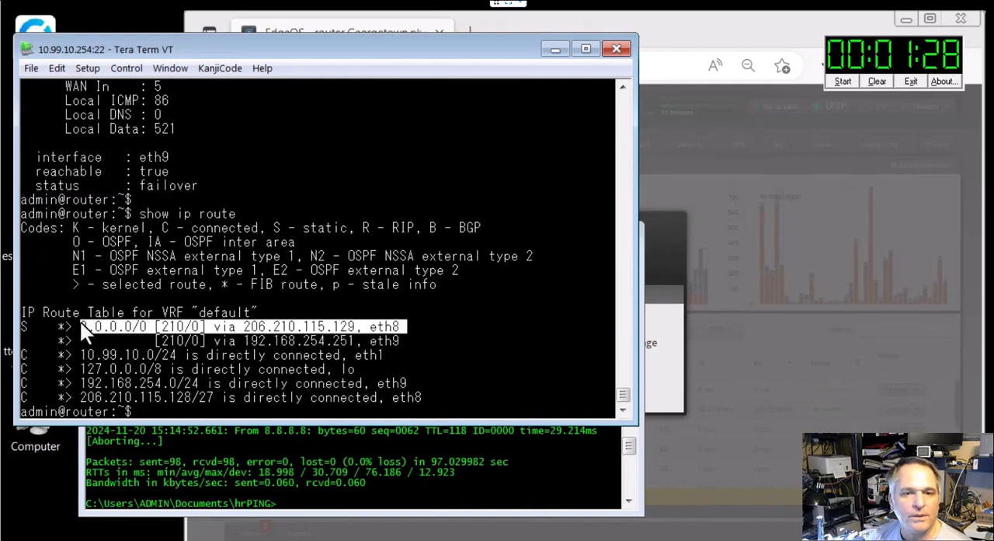
{"action": "mouse_move", "coordinate": [391, 283]}
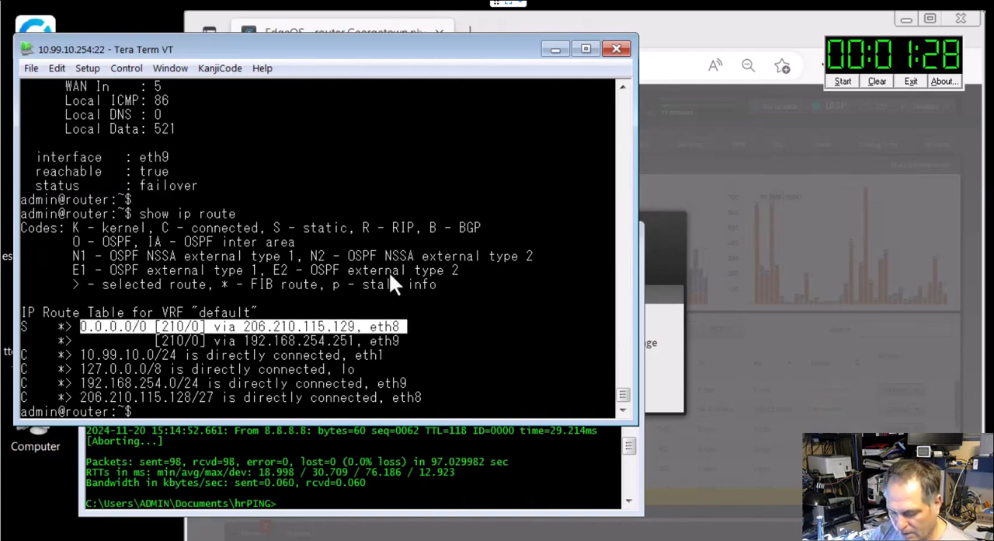
Step: Enter 'traceroute 8.8.8.8' in the router shell to verify the path via eth8
{"action": "type", "text": "trace"}
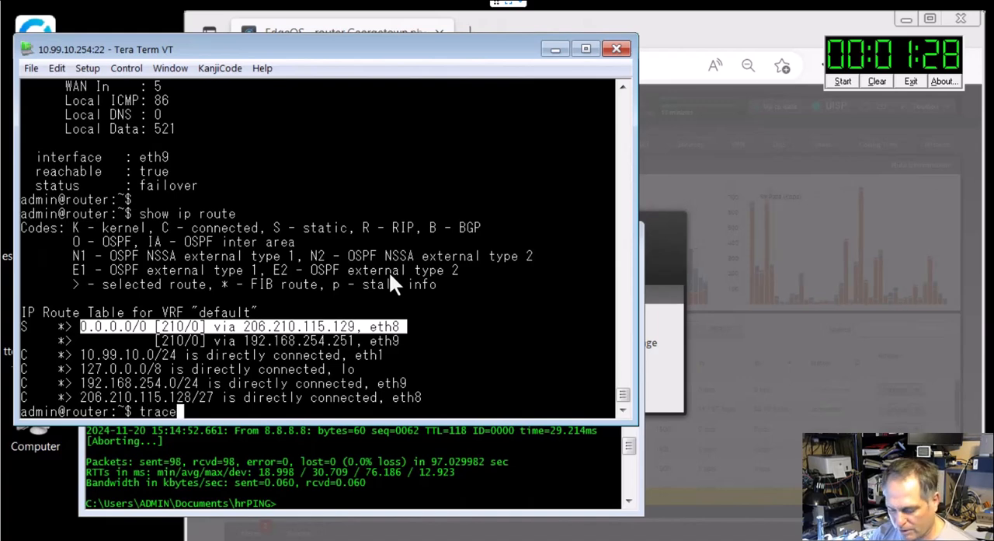
{"action": "type", "text": "route 8.8.8.8"}
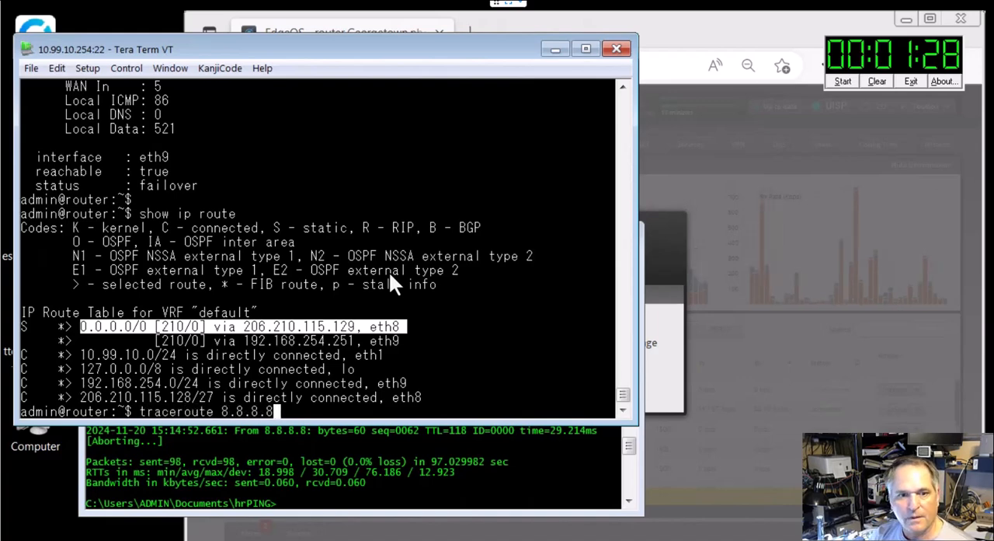